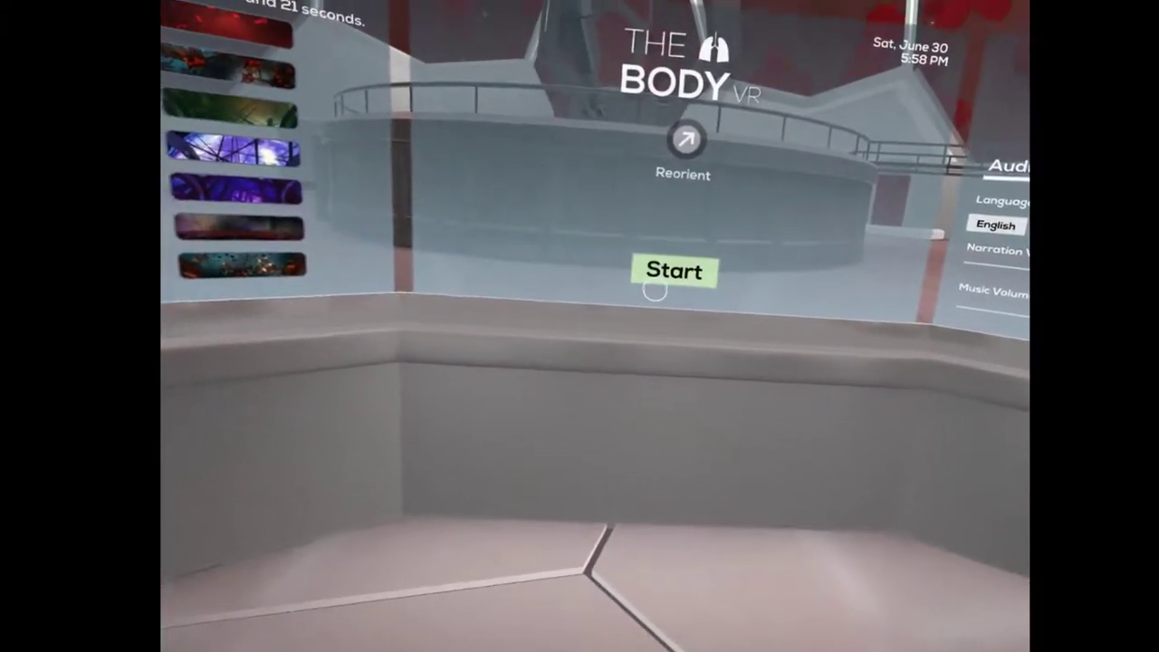
Start the guided journey and ride past red blood cells and a Leukocyte.
left_click(673, 270)
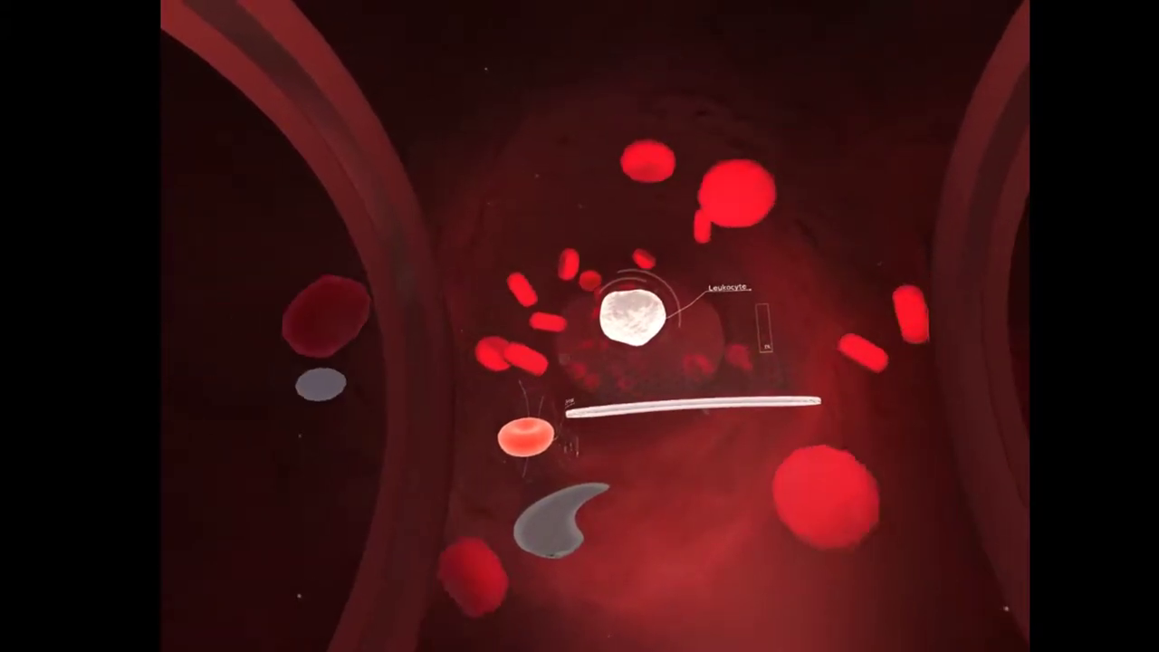
mouse_move(580, 326)
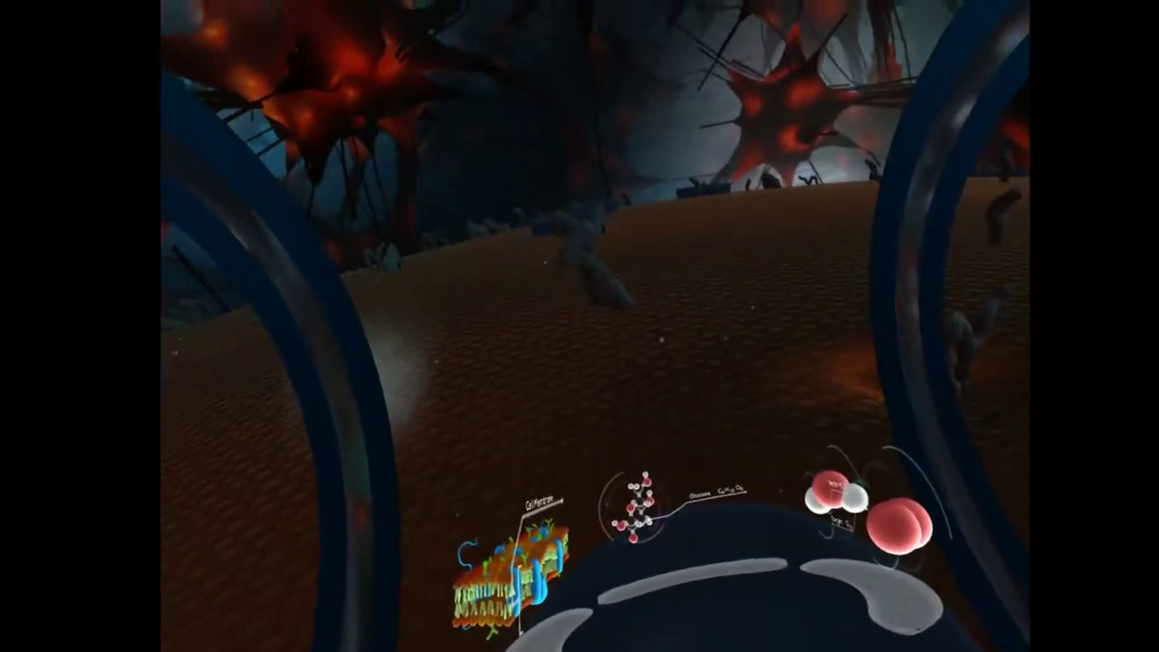
mouse_move(580, 326)
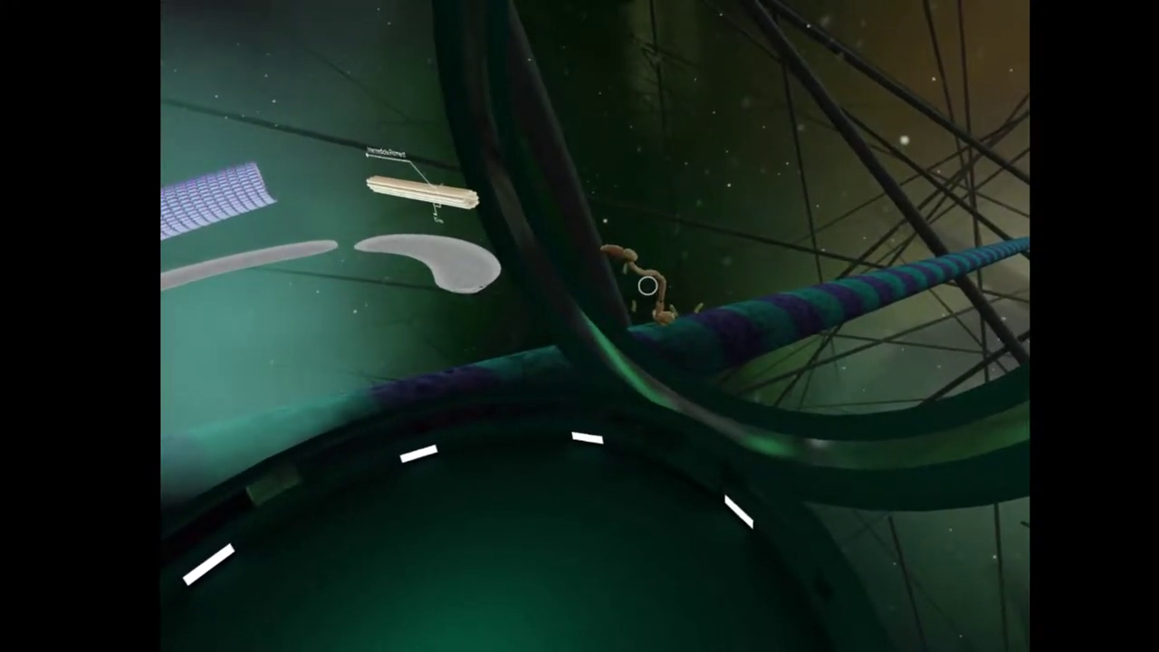
mouse_move(652, 288)
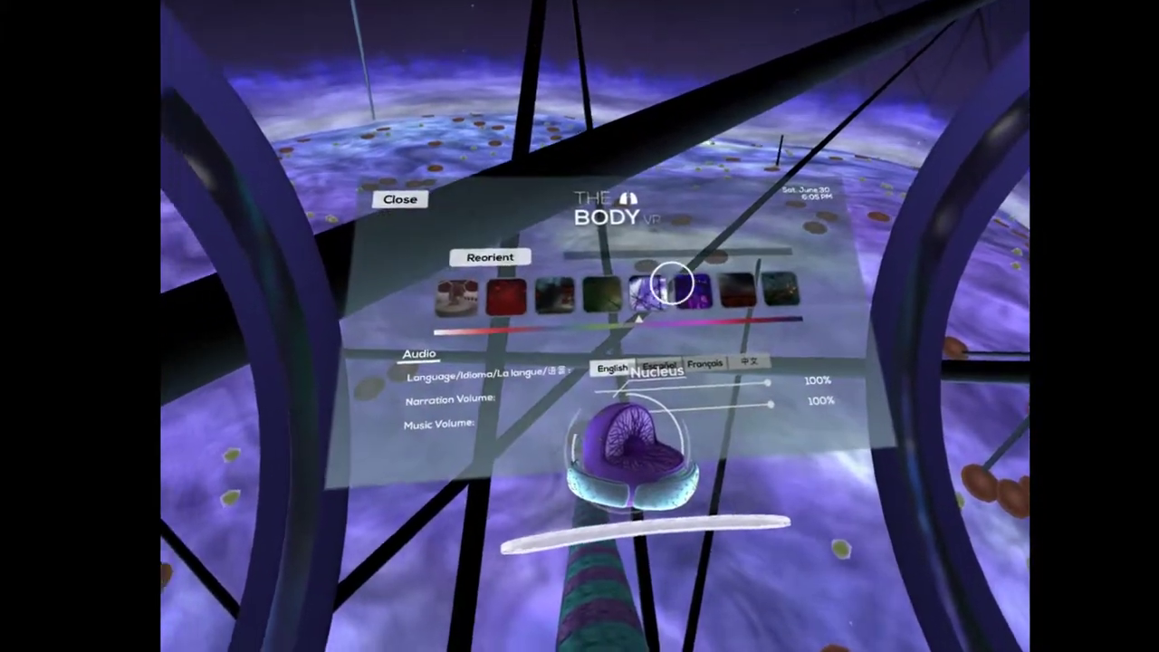
Bring up the chapters and audio settings menu over the labelled nucleus.
left_click(400, 199)
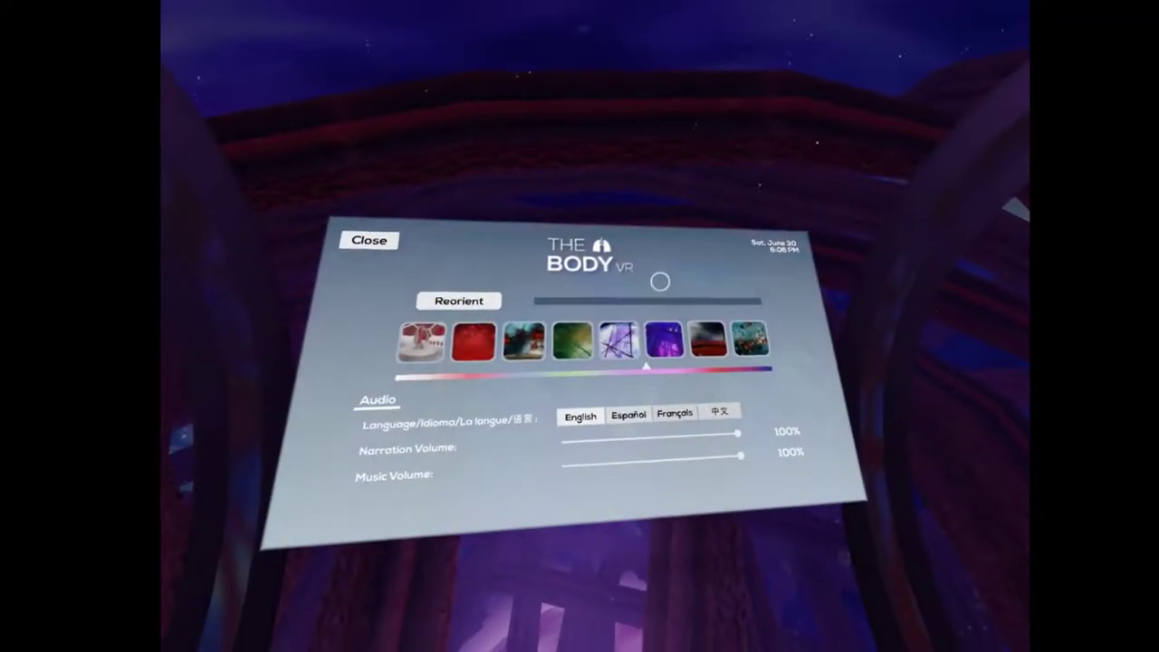
Close the chapters and audio settings menu so the pod travels on.
left_click(367, 240)
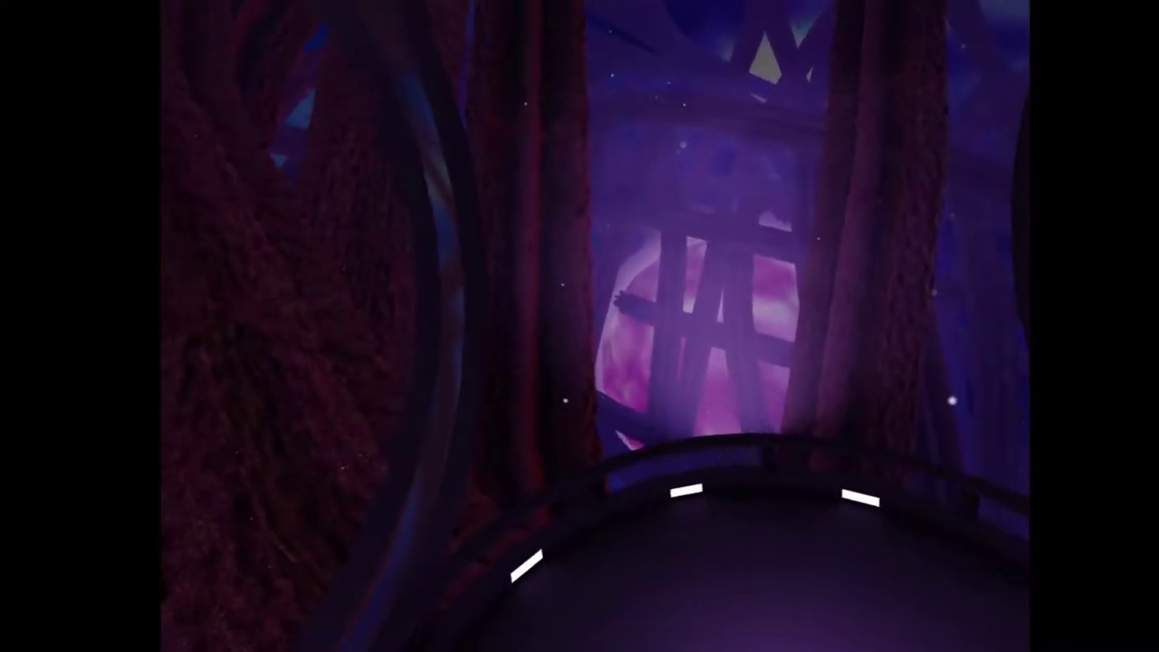
mouse_move(580, 326)
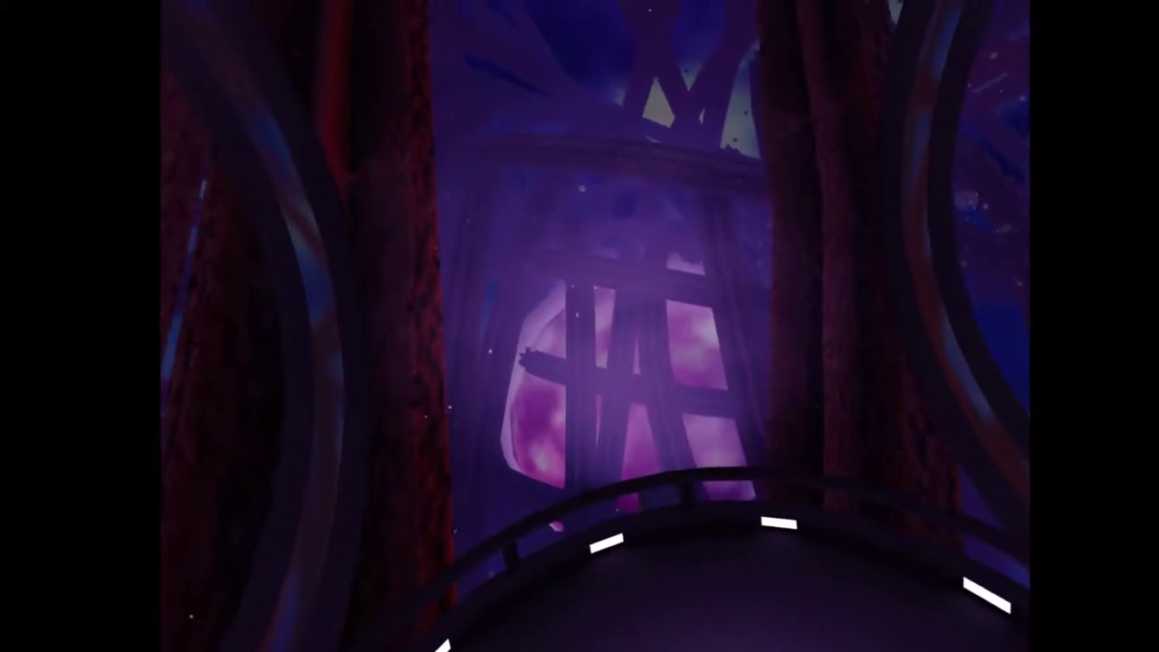
mouse_move(579, 326)
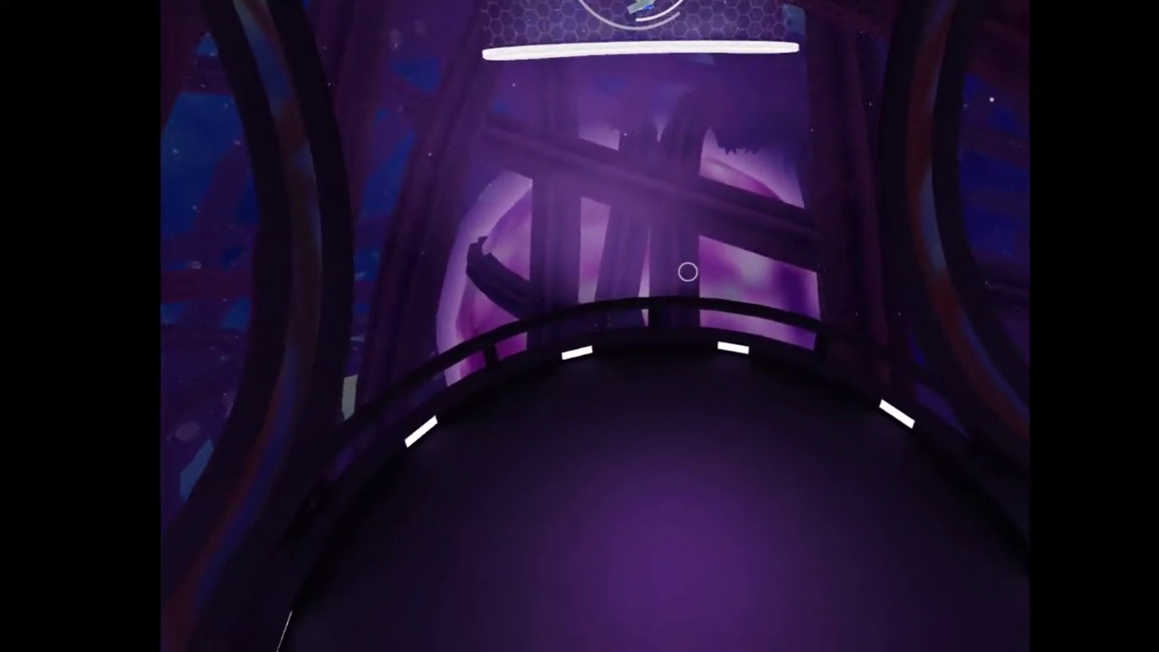
mouse_move(580, 326)
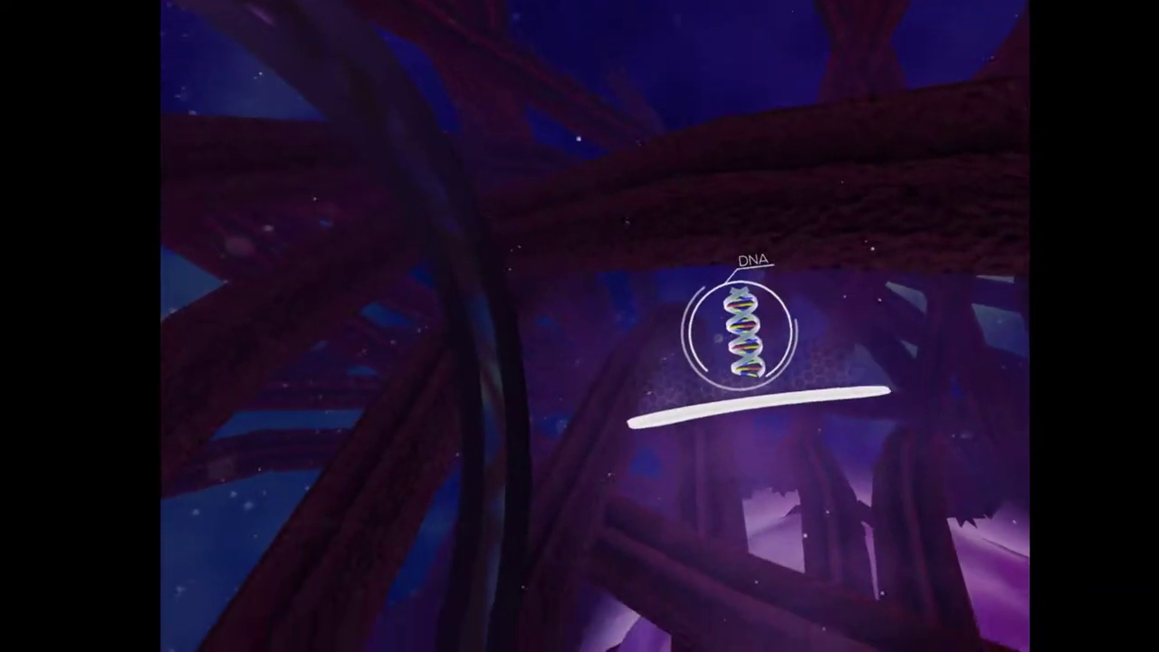
mouse_move(580, 326)
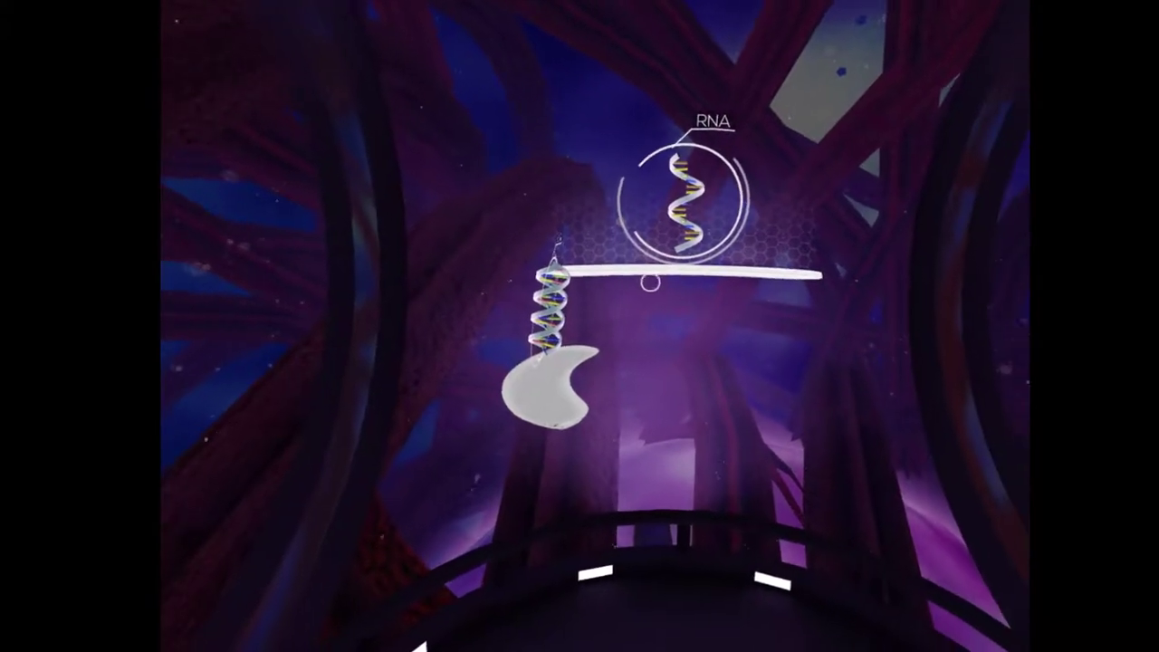
mouse_move(580, 326)
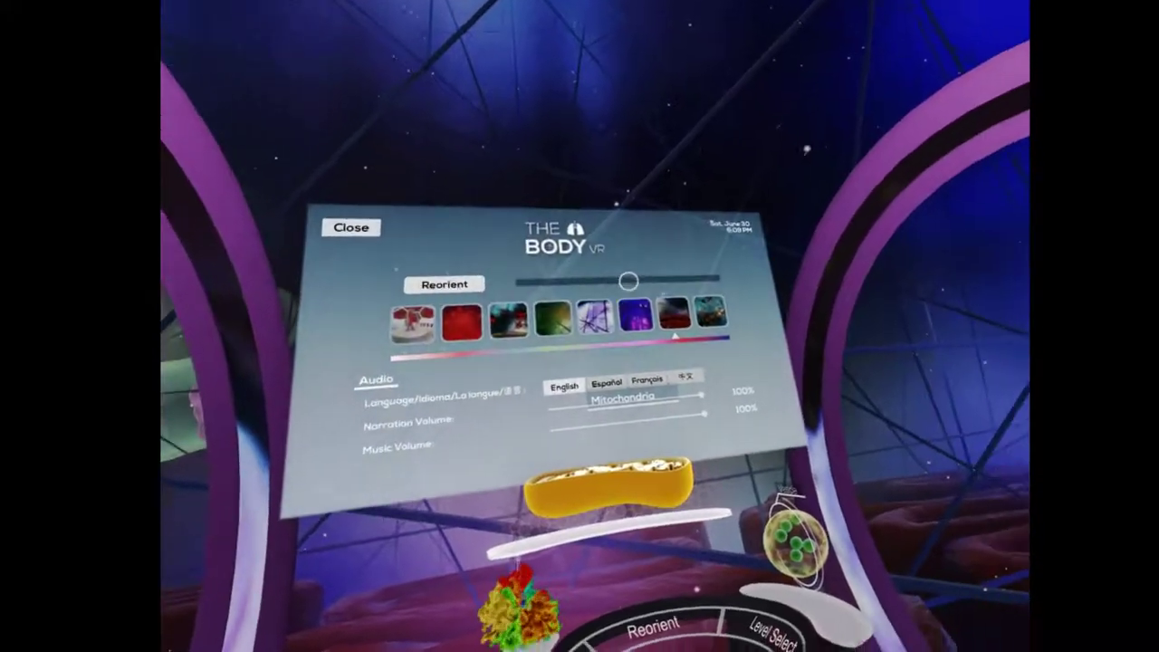
Pick a menu option that returns to the observatory main menu.
left_click(350, 227)
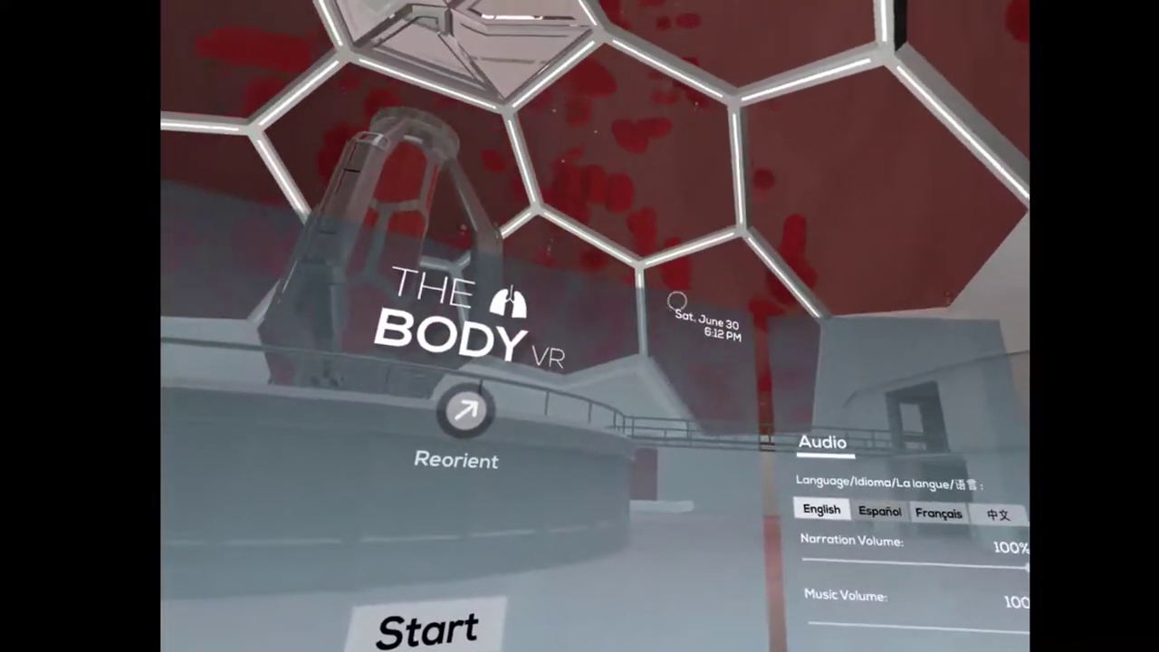
mouse_move(579, 326)
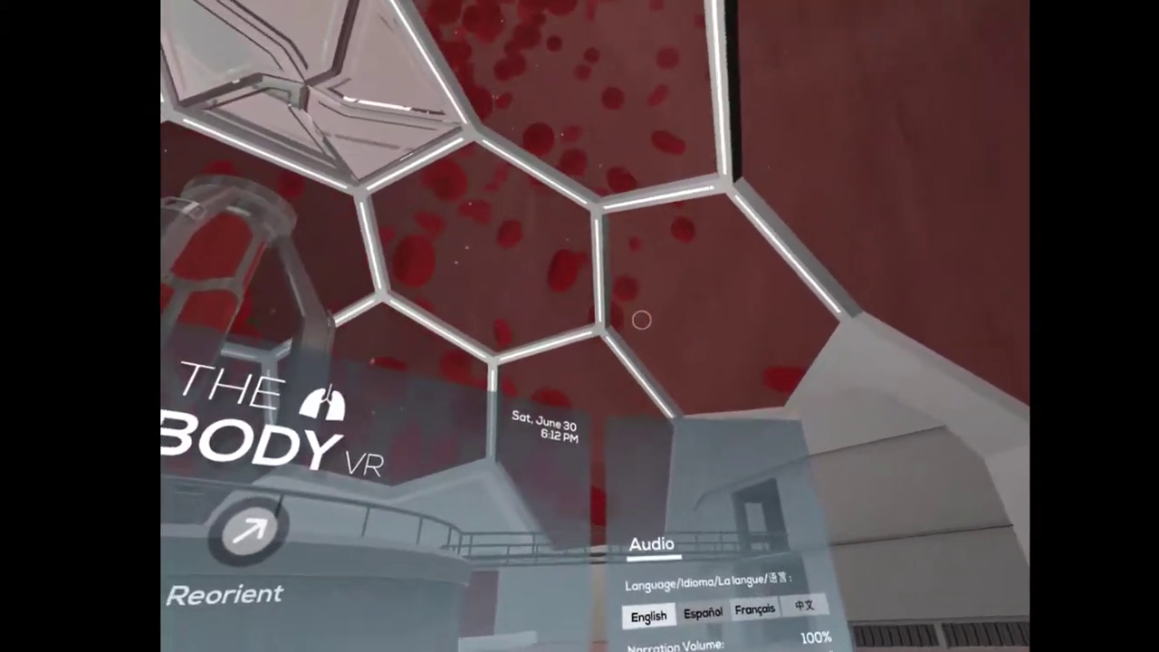
mouse_move(579, 326)
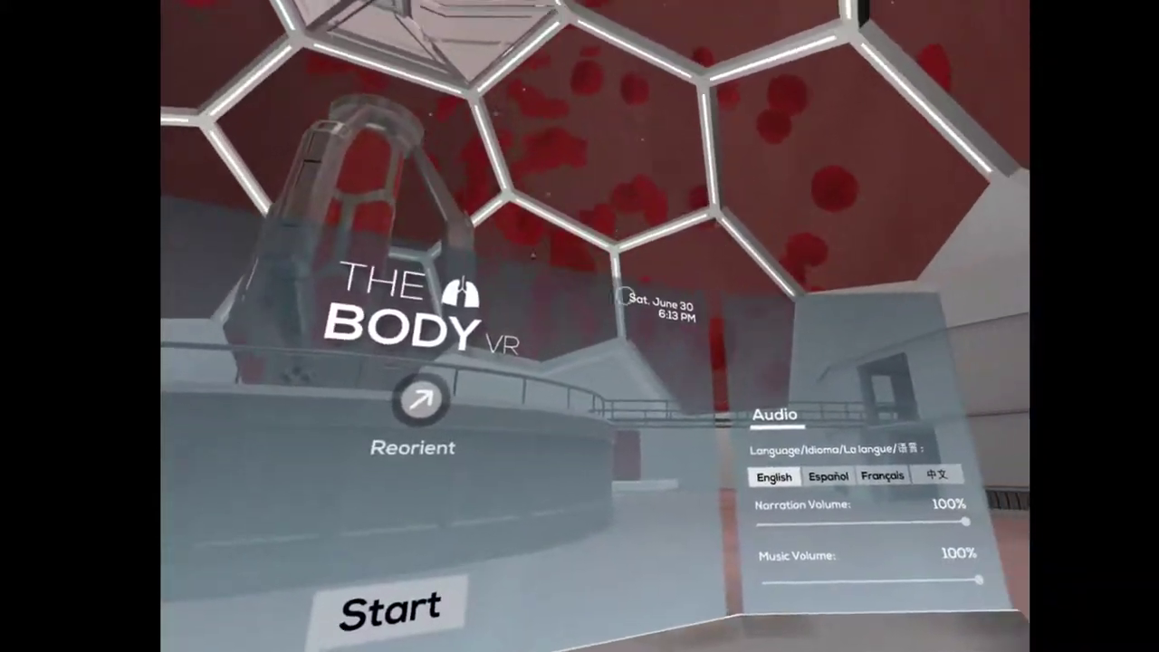
mouse_move(580, 326)
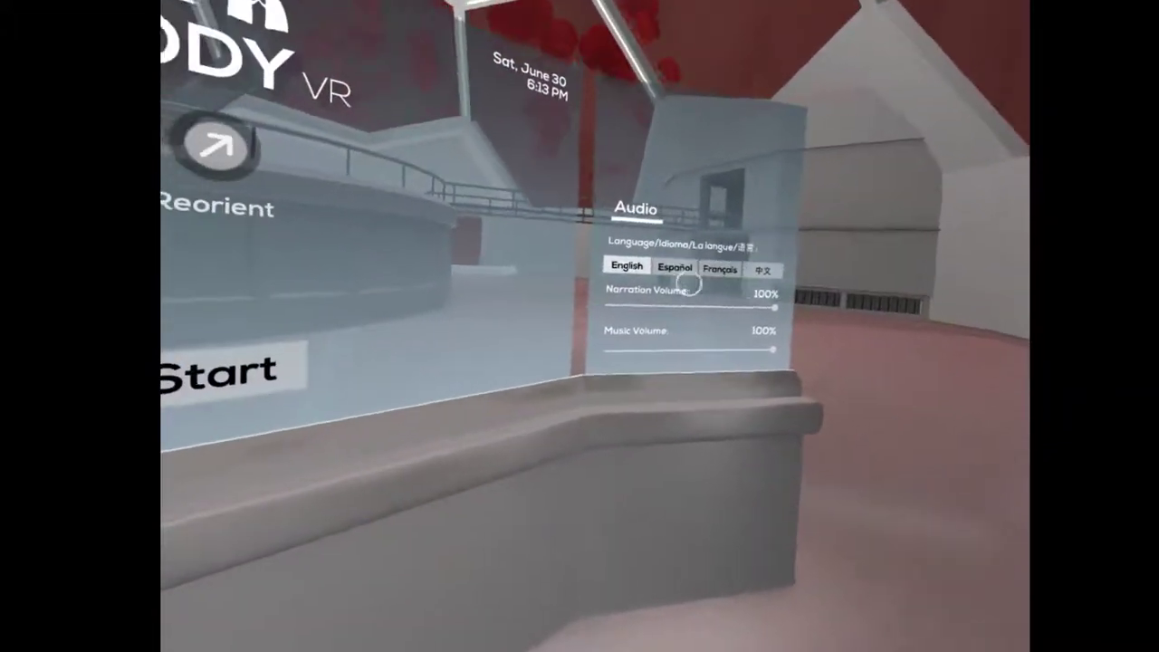
mouse_move(579, 326)
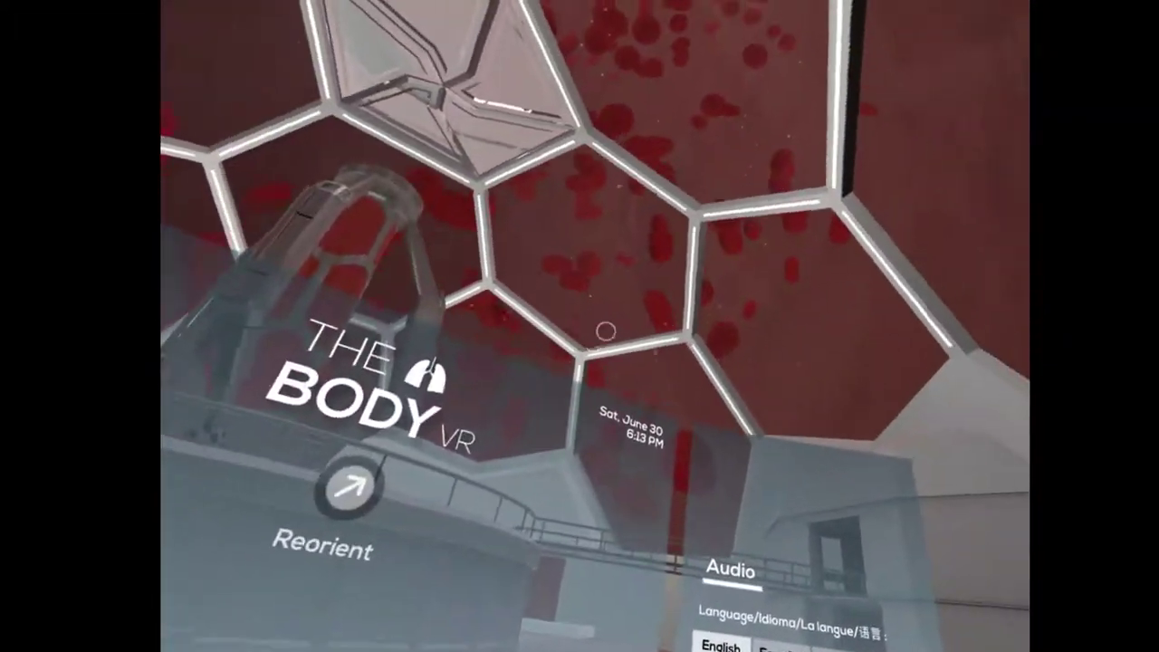